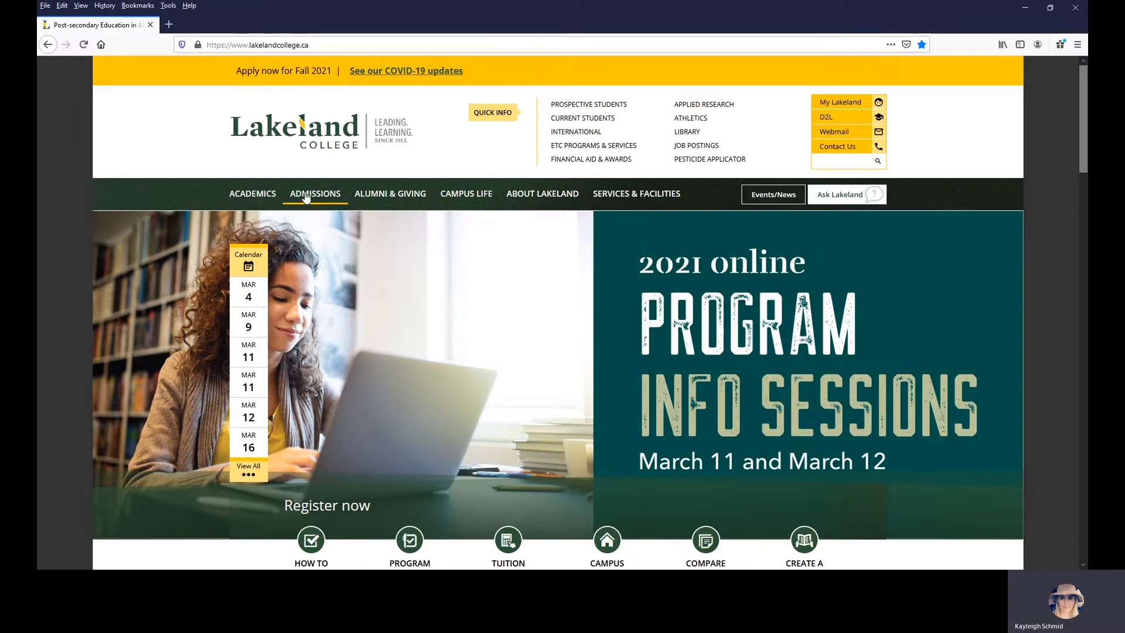
Go from ADMISSIONS to the 2021 Virtual info sessions page listing March 11 and 12
{"action": "left_click", "coordinate": [314, 193]}
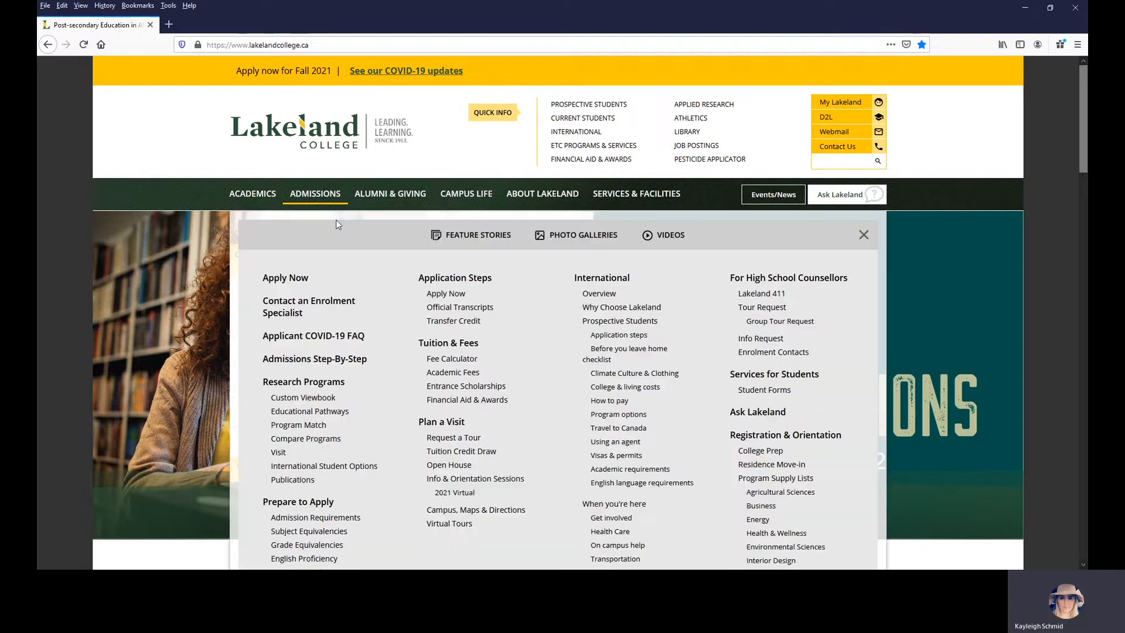
{"action": "mouse_move", "coordinate": [476, 479]}
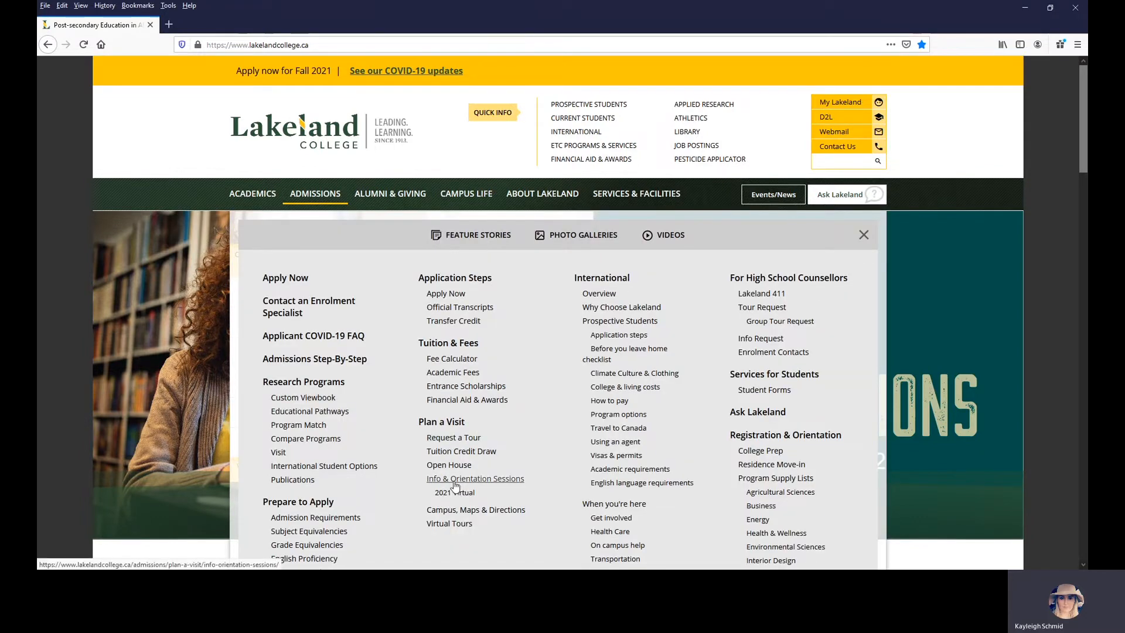
{"action": "left_click", "coordinate": [475, 479]}
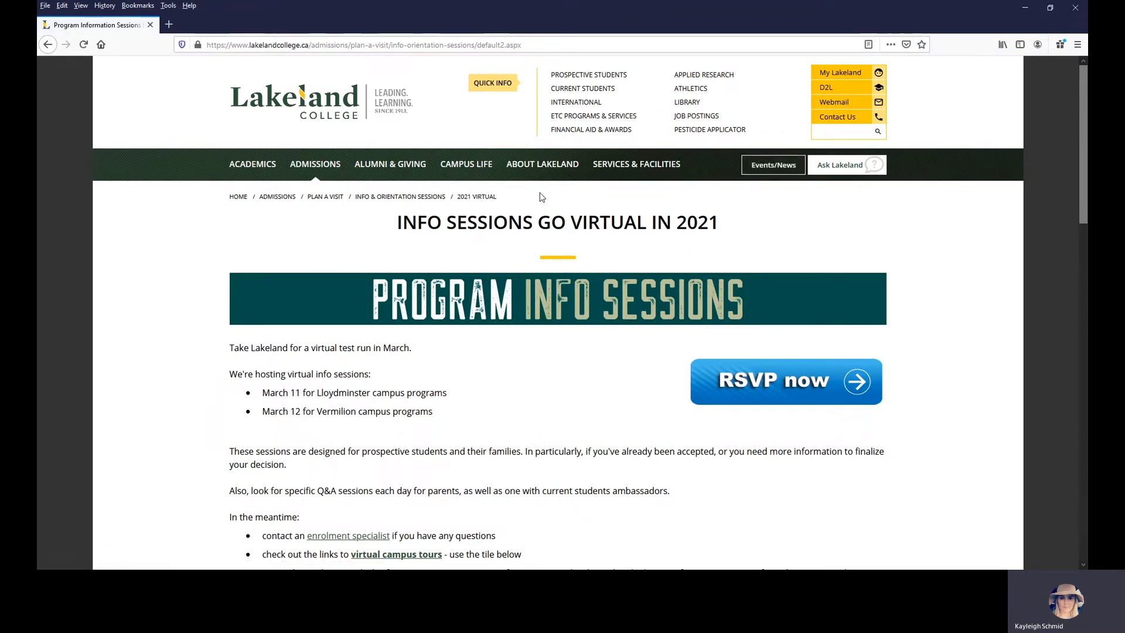
Scroll past the contact details down to the coloured schedule and program tile grid
{"action": "scroll", "scroll_direction": "down", "scroll_amount": 3}
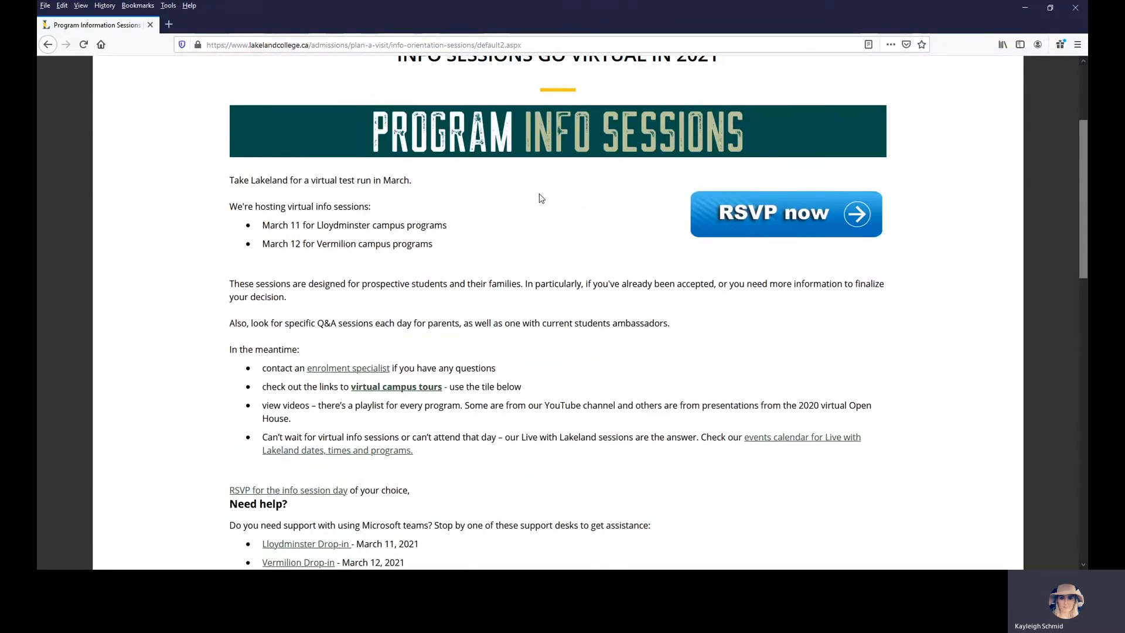
{"action": "scroll", "scroll_direction": "down", "scroll_amount": 3}
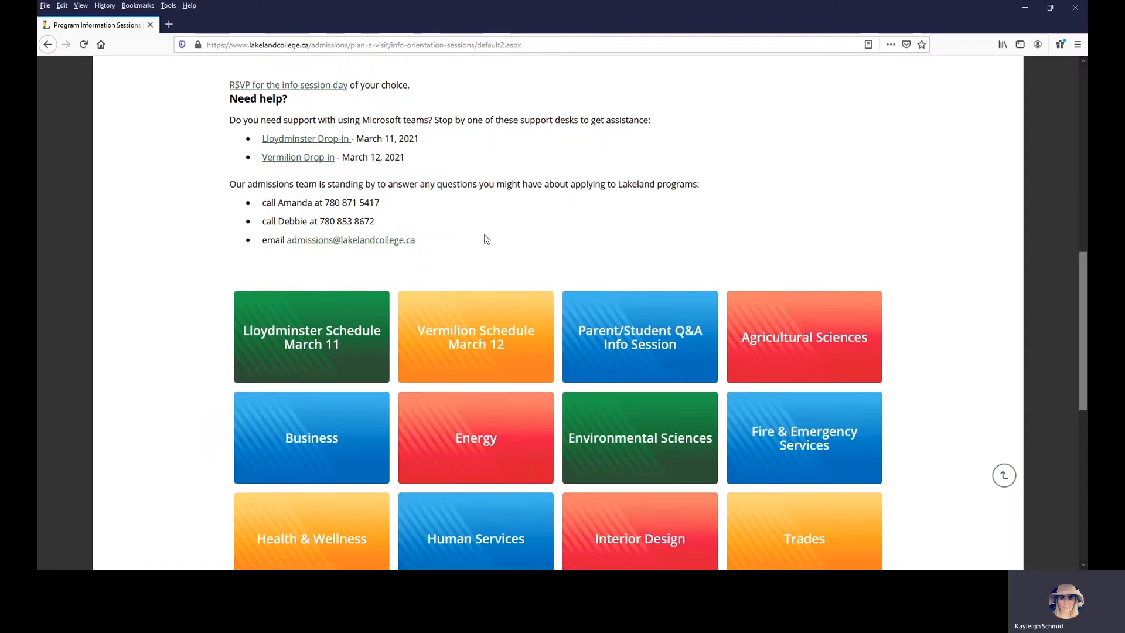
{"action": "scroll", "scroll_direction": "down", "scroll_amount": 3}
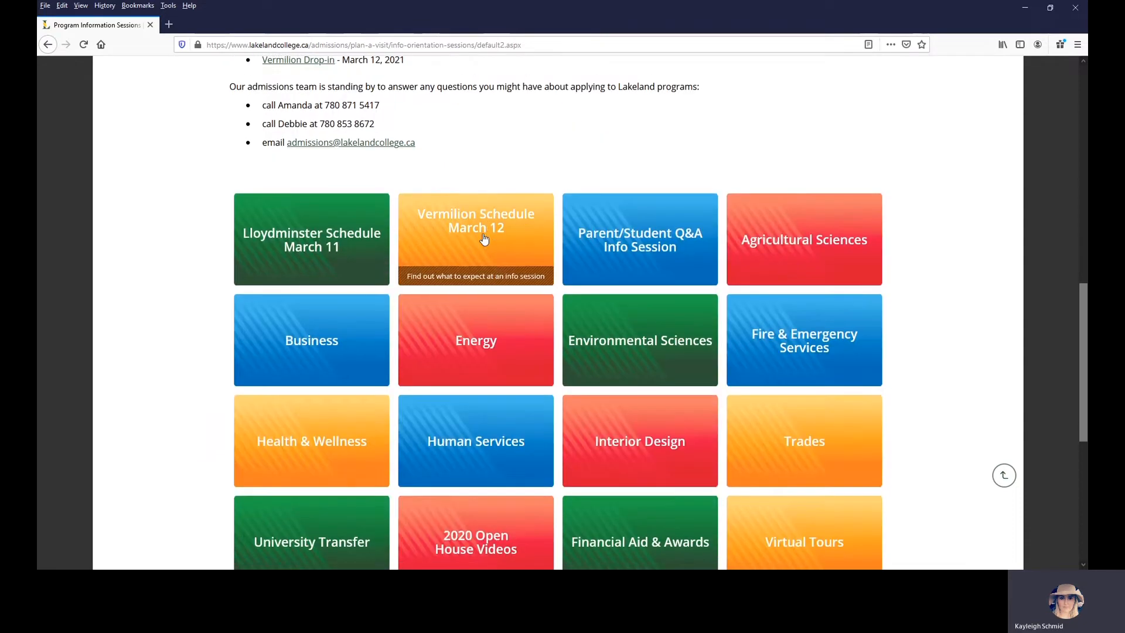
{"action": "scroll", "scroll_direction": "down", "scroll_amount": 3}
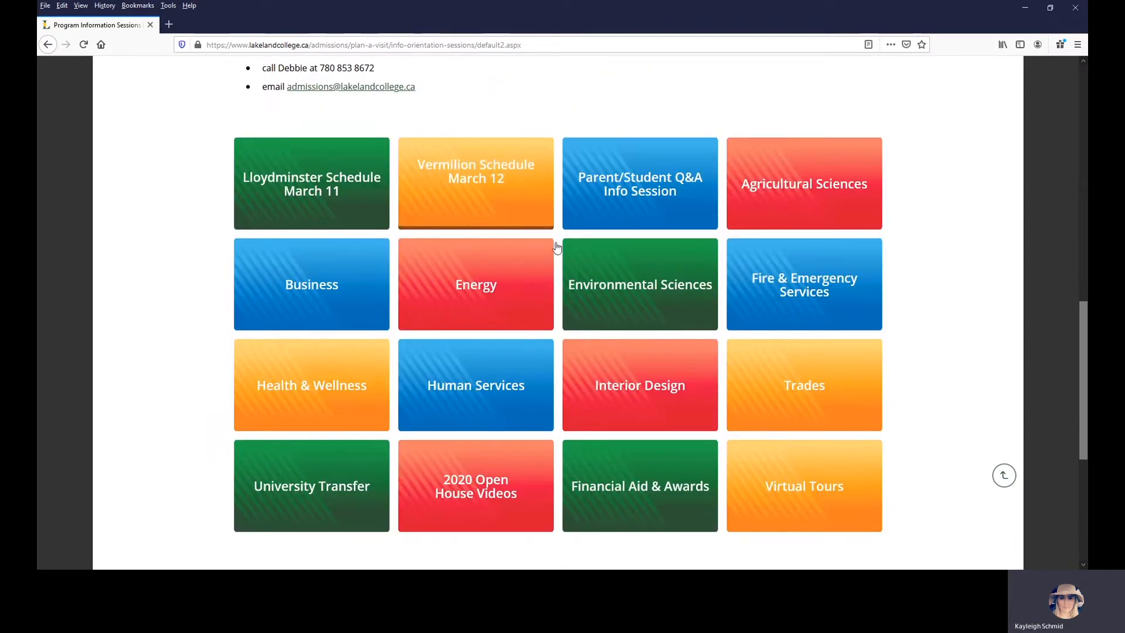
{"action": "mouse_move", "coordinate": [617, 298]}
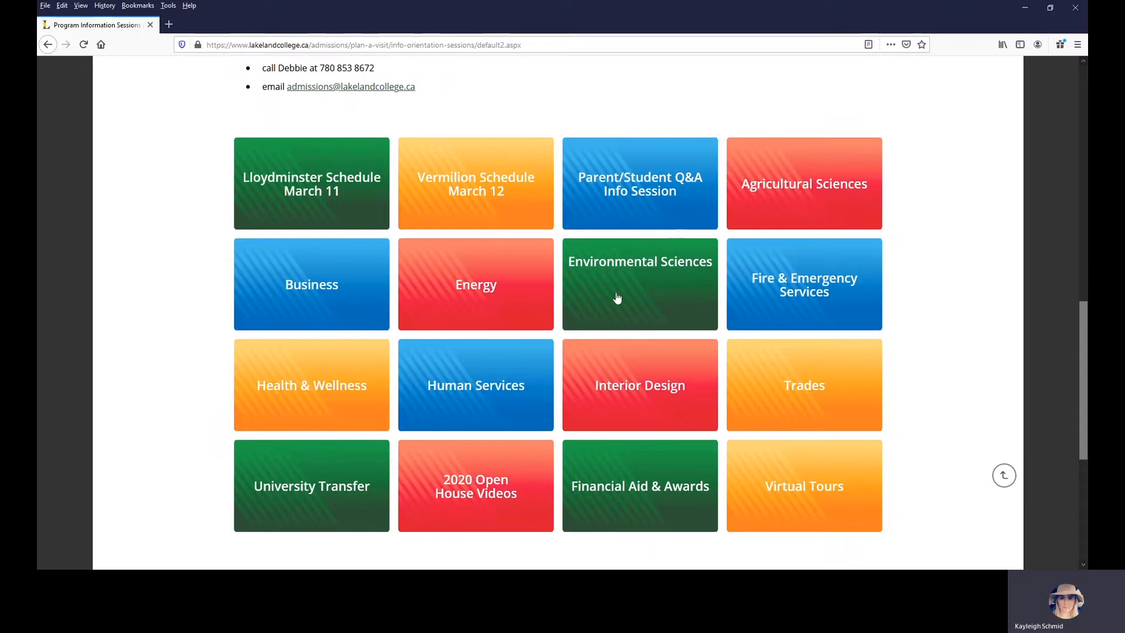
{"action": "mouse_move", "coordinate": [639, 373]}
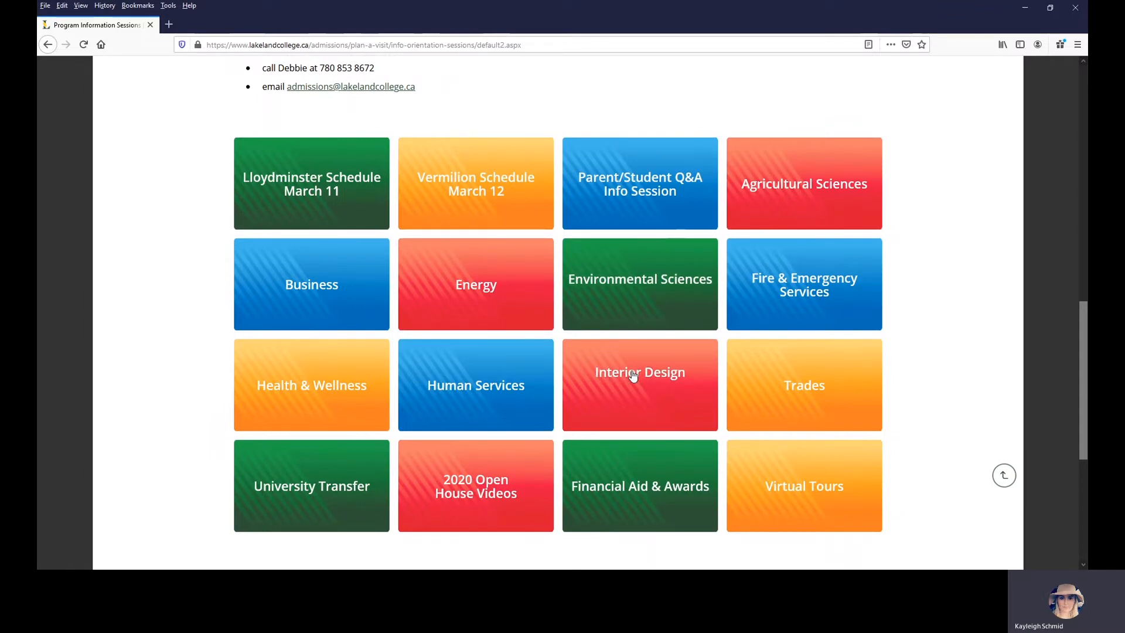
{"action": "left_click", "coordinate": [639, 386]}
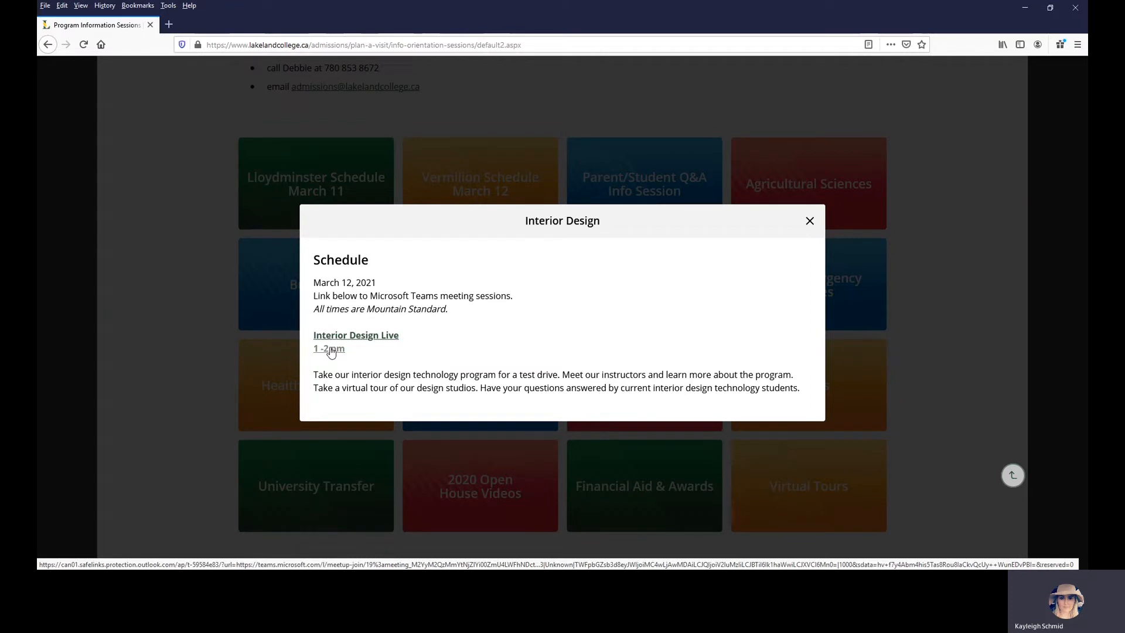
{"action": "mouse_move", "coordinate": [352, 339]}
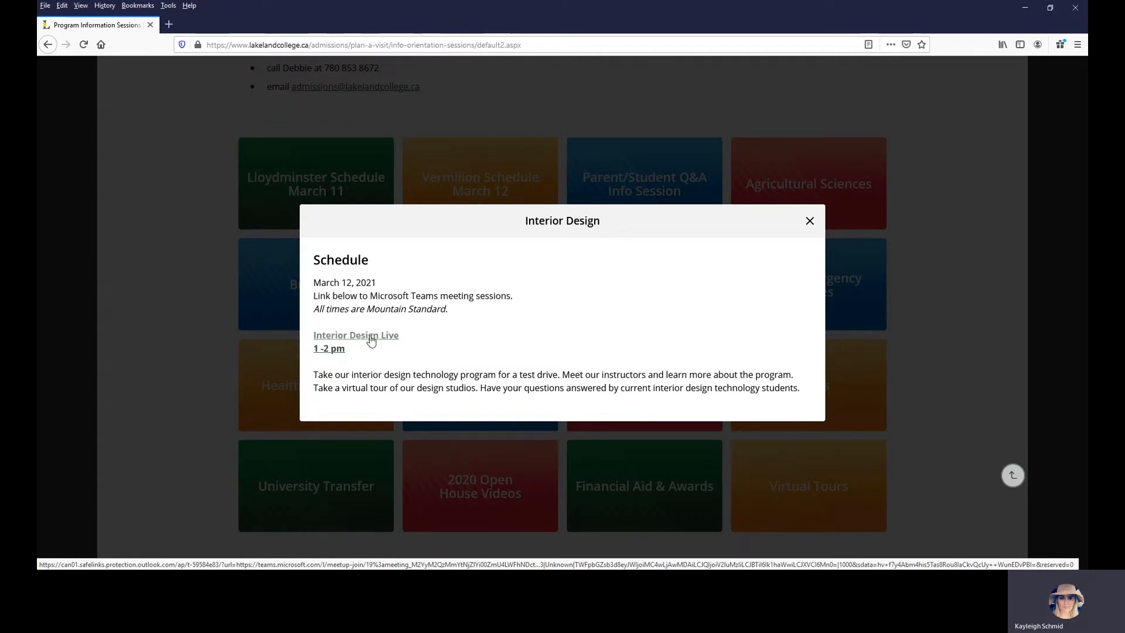
{"action": "mouse_move", "coordinate": [362, 342]}
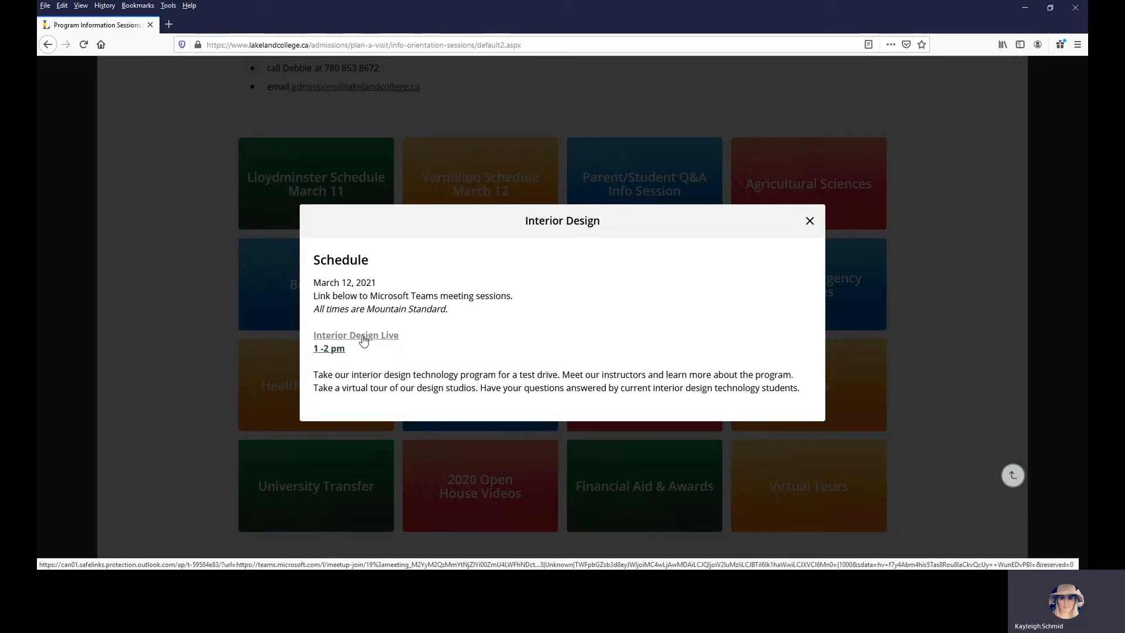
{"action": "left_click", "coordinate": [810, 221]}
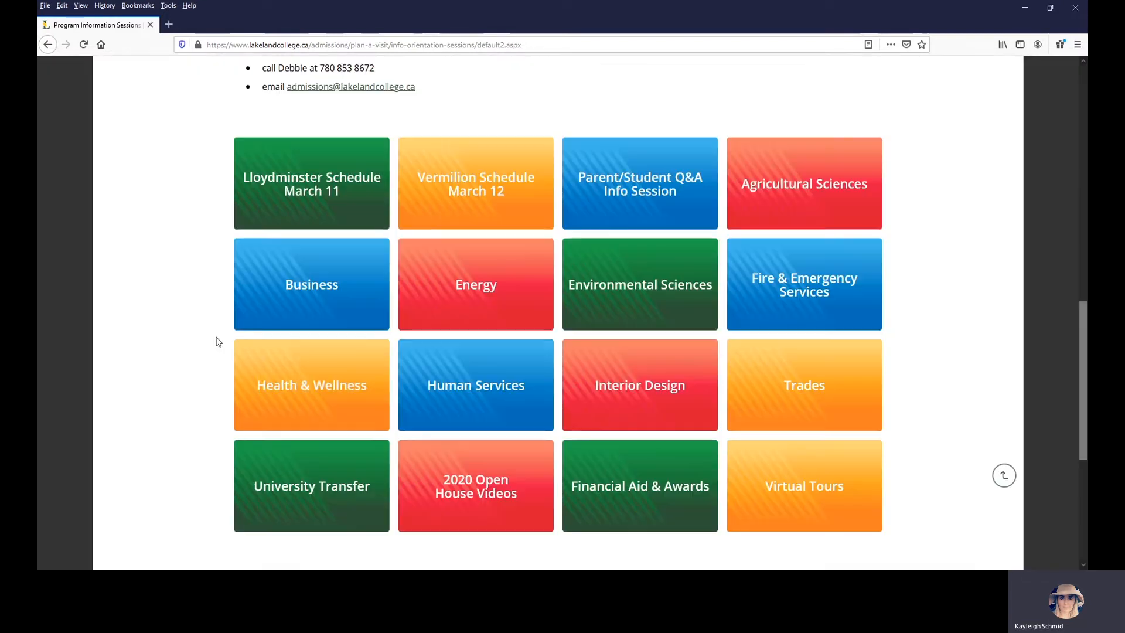
{"action": "mouse_move", "coordinate": [333, 392]}
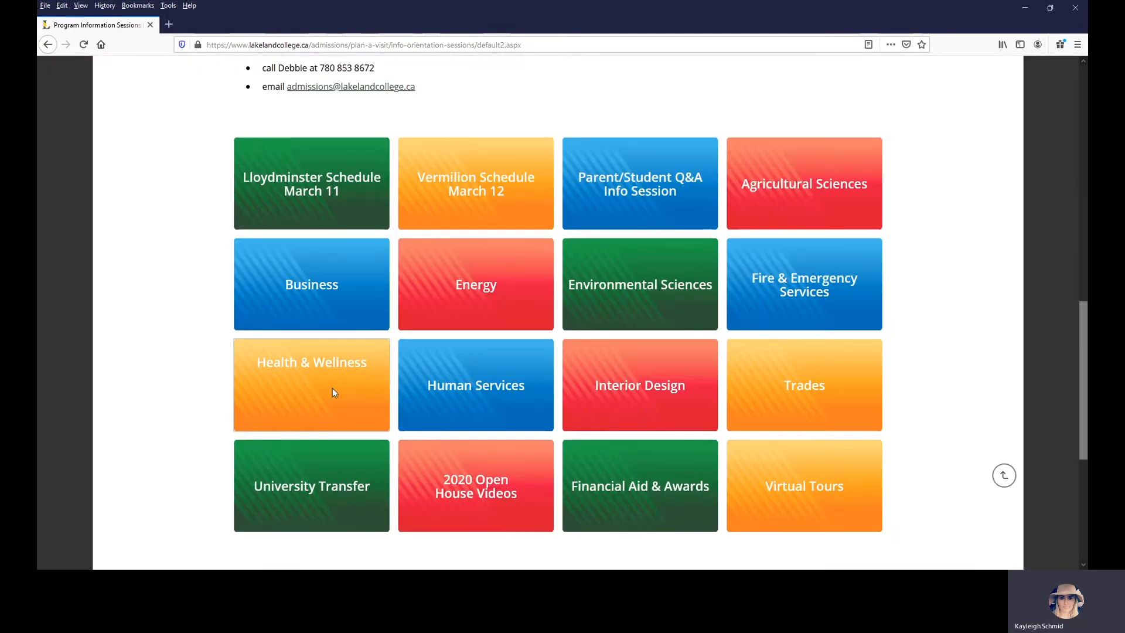
{"action": "left_click", "coordinate": [311, 384]}
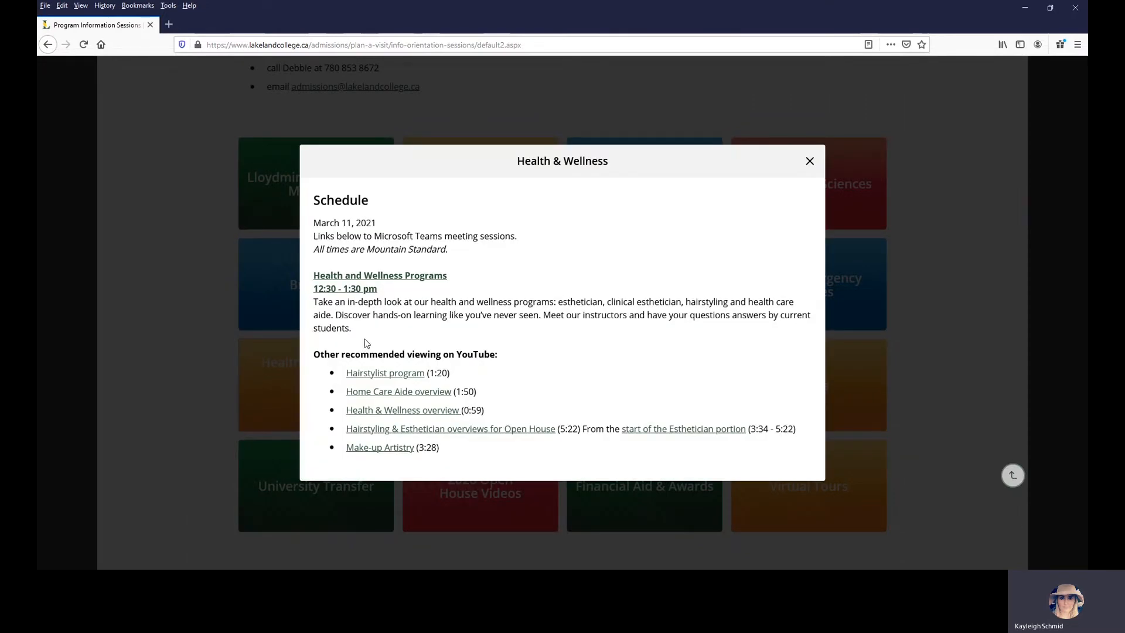
{"action": "mouse_move", "coordinate": [351, 291]}
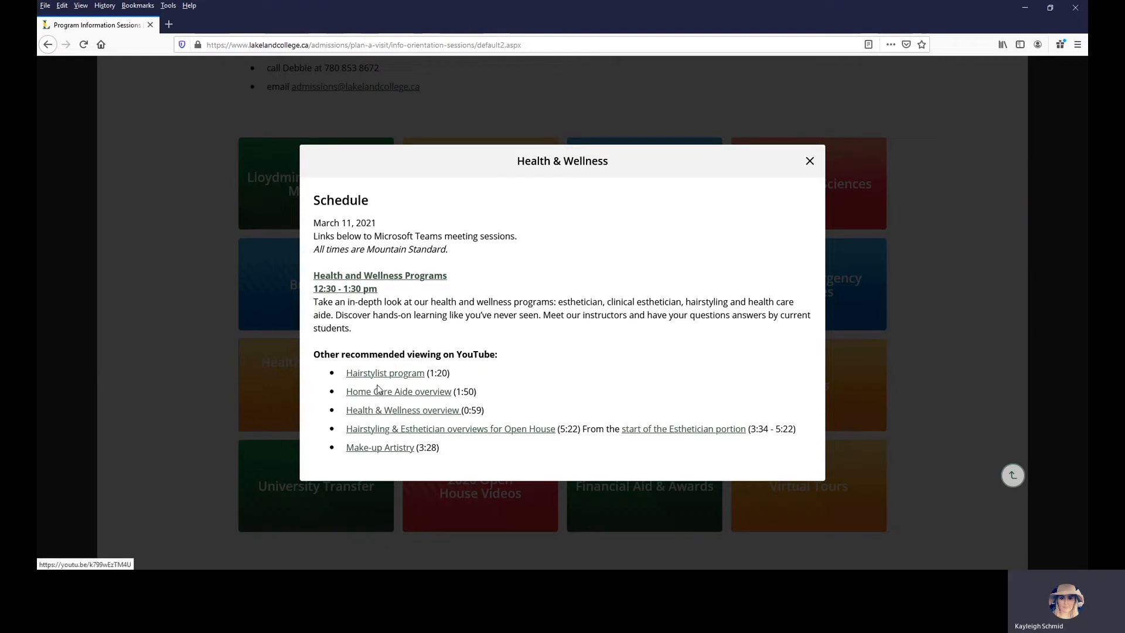
{"action": "mouse_move", "coordinate": [384, 372]}
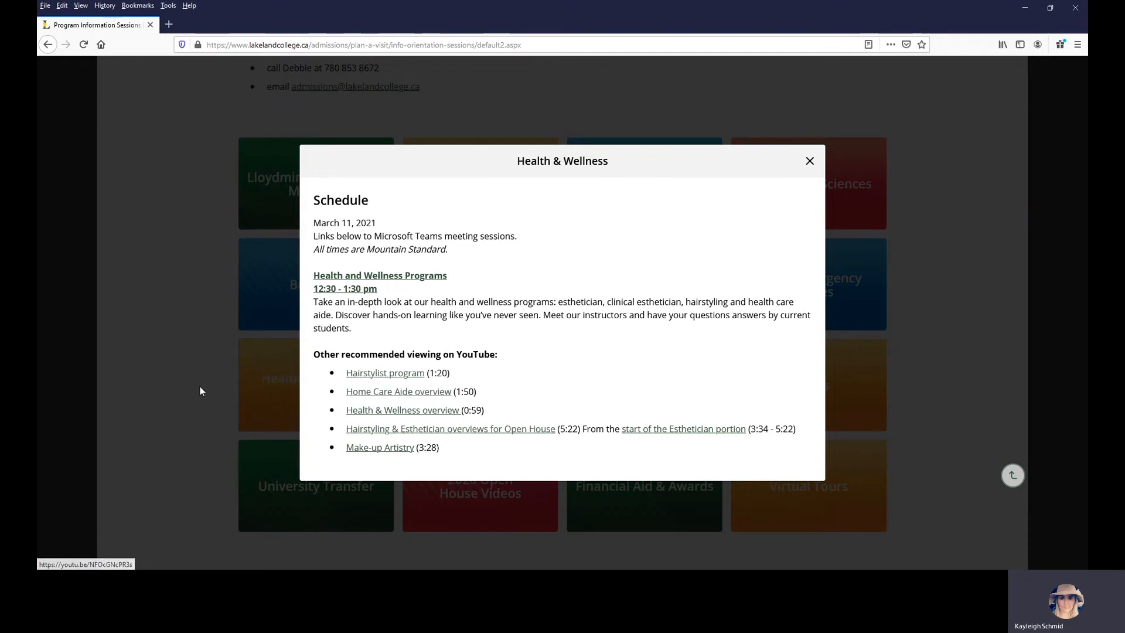
{"action": "left_click", "coordinate": [810, 160]}
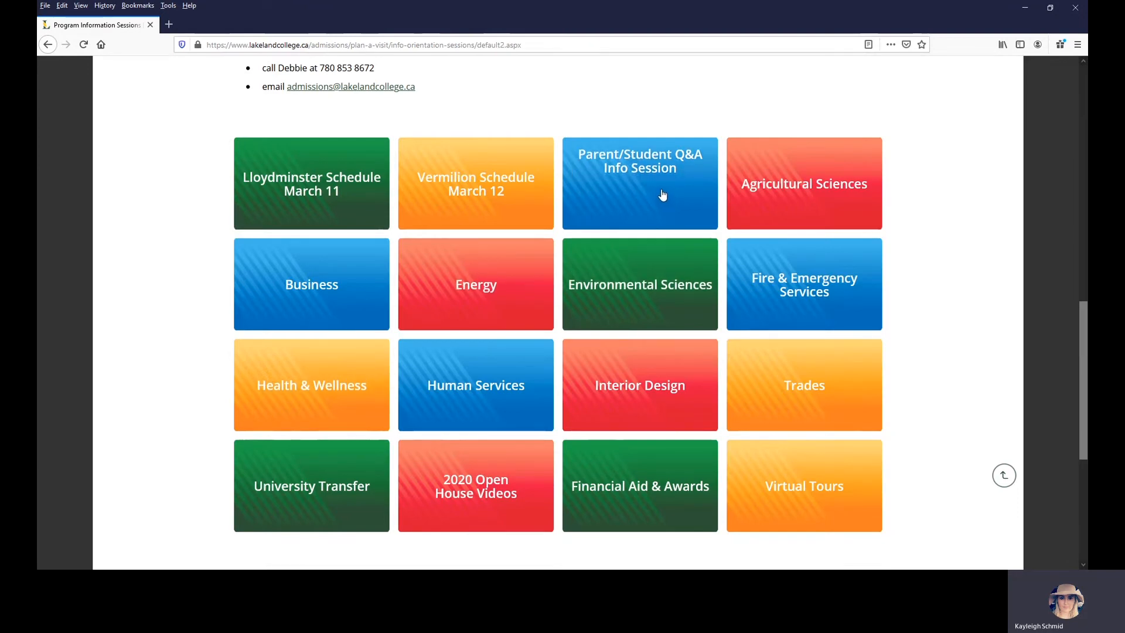
{"action": "left_click", "coordinate": [638, 183]}
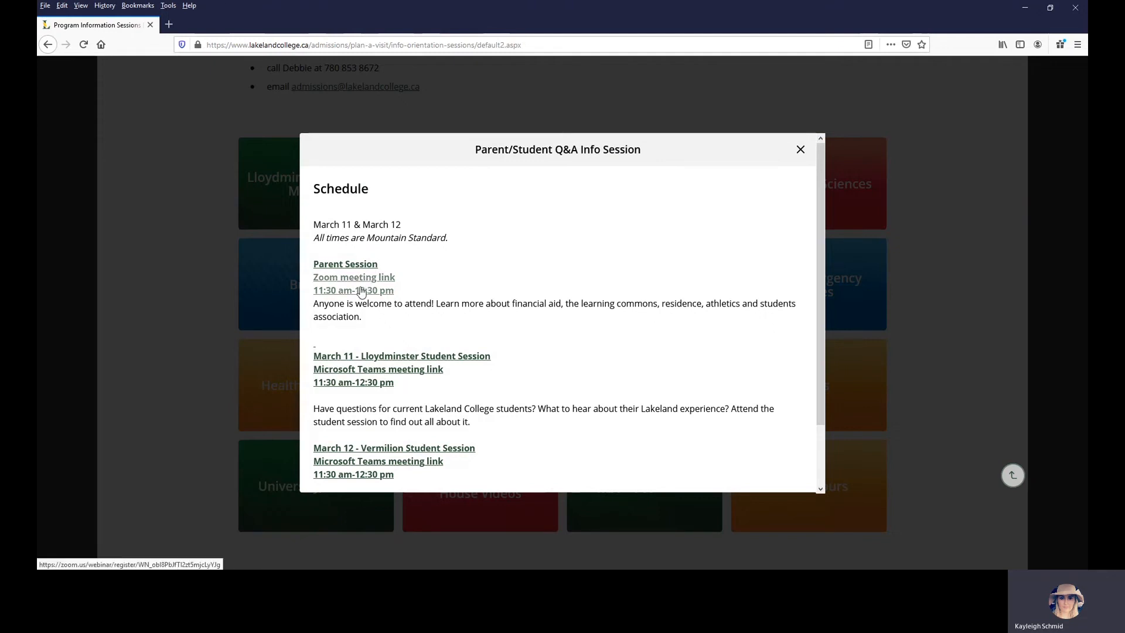
{"action": "mouse_move", "coordinate": [366, 301]}
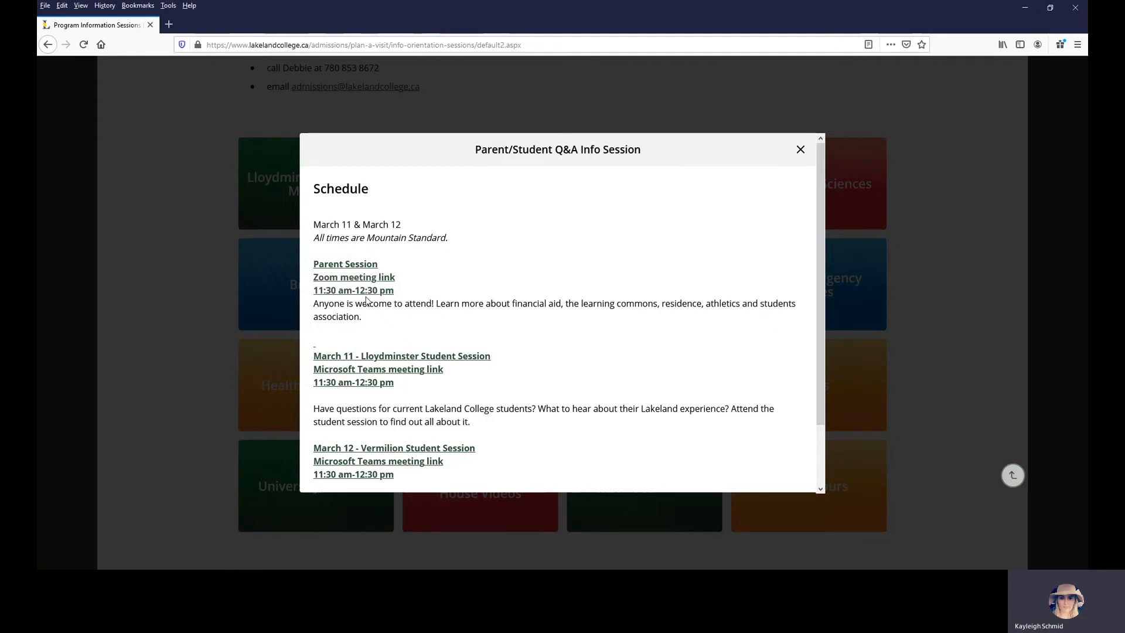
{"action": "mouse_move", "coordinate": [354, 278]}
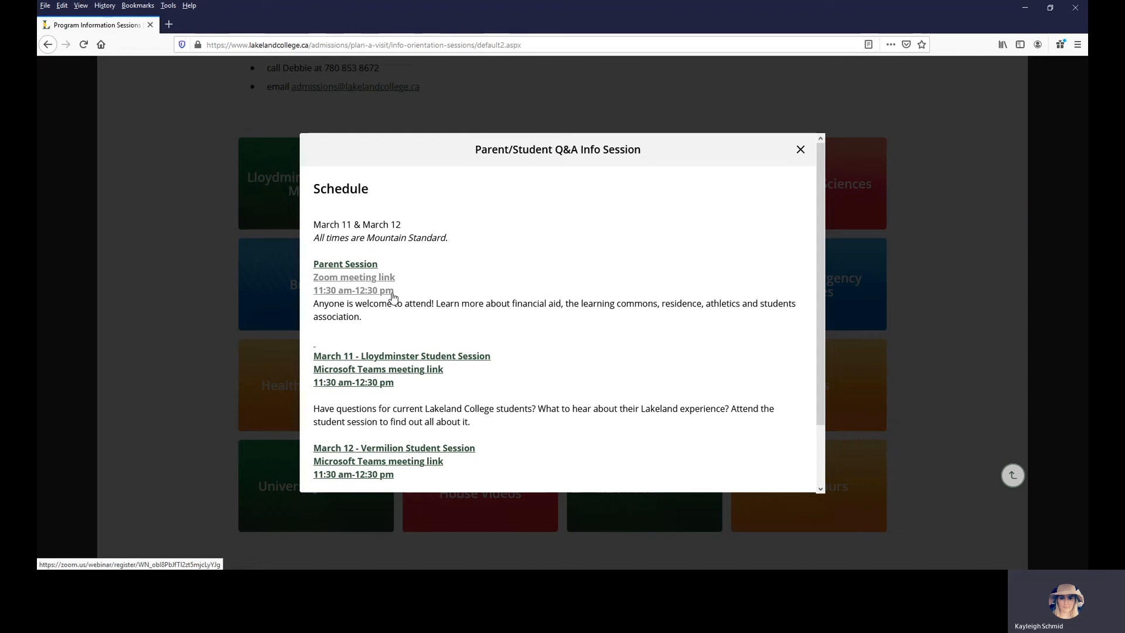
{"action": "mouse_move", "coordinate": [628, 362]}
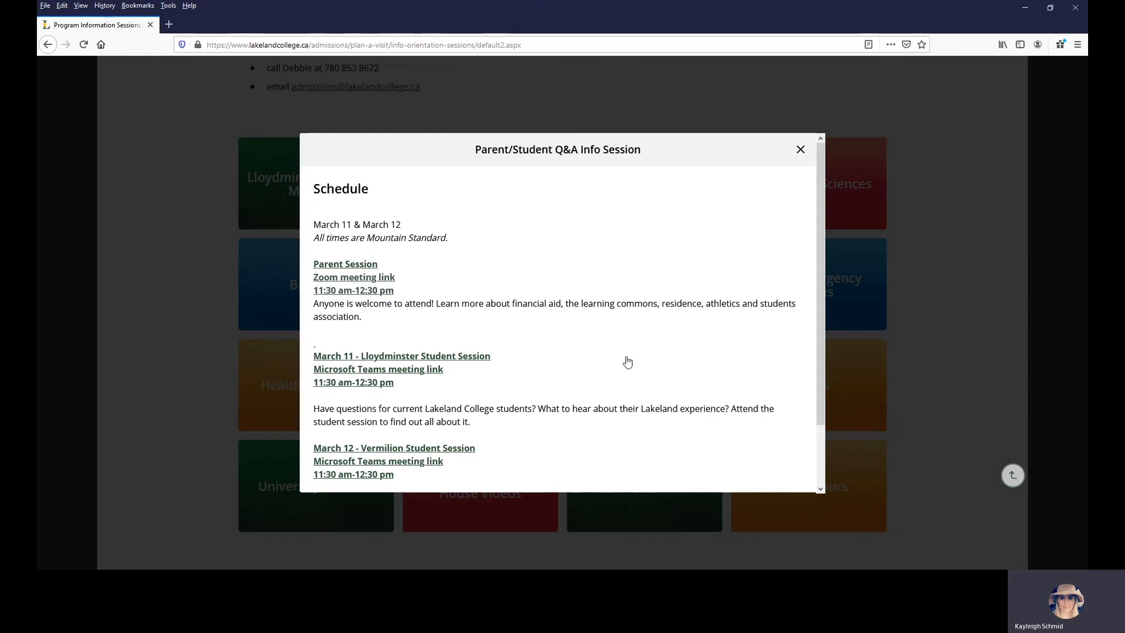
{"action": "mouse_move", "coordinate": [378, 369]}
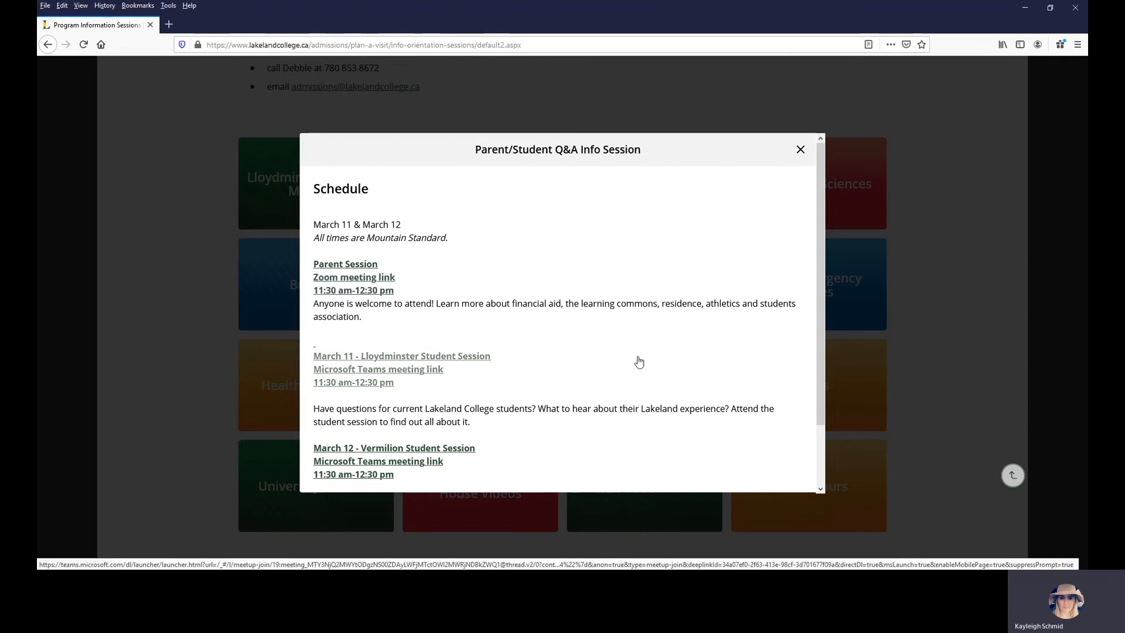
{"action": "scroll", "scroll_direction": "down", "scroll_amount": 3}
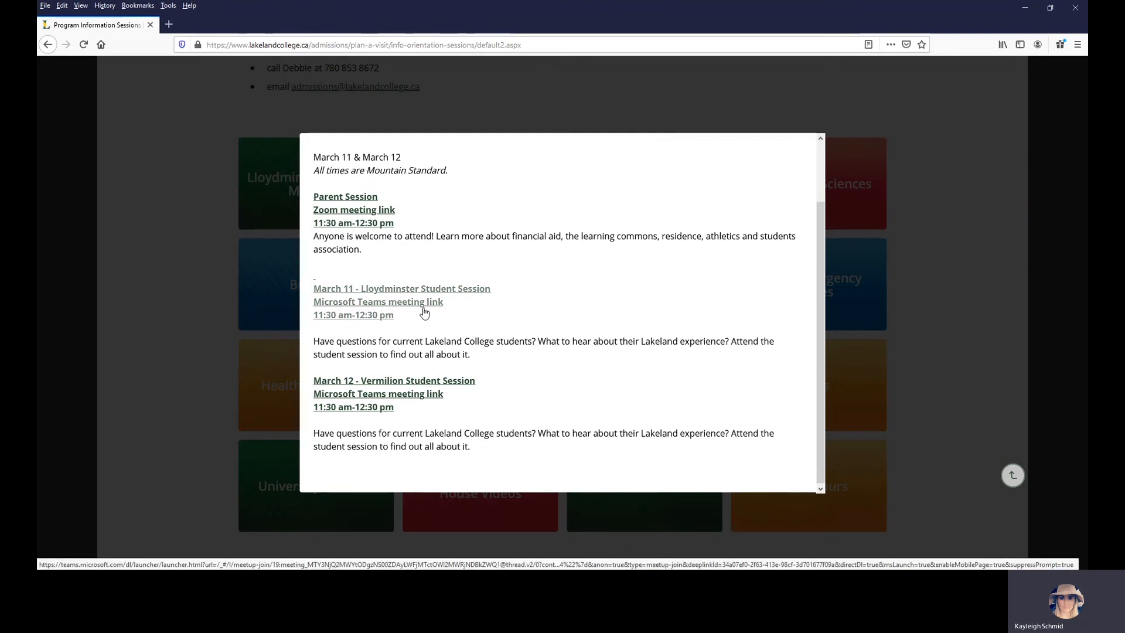
{"action": "mouse_move", "coordinate": [347, 314]}
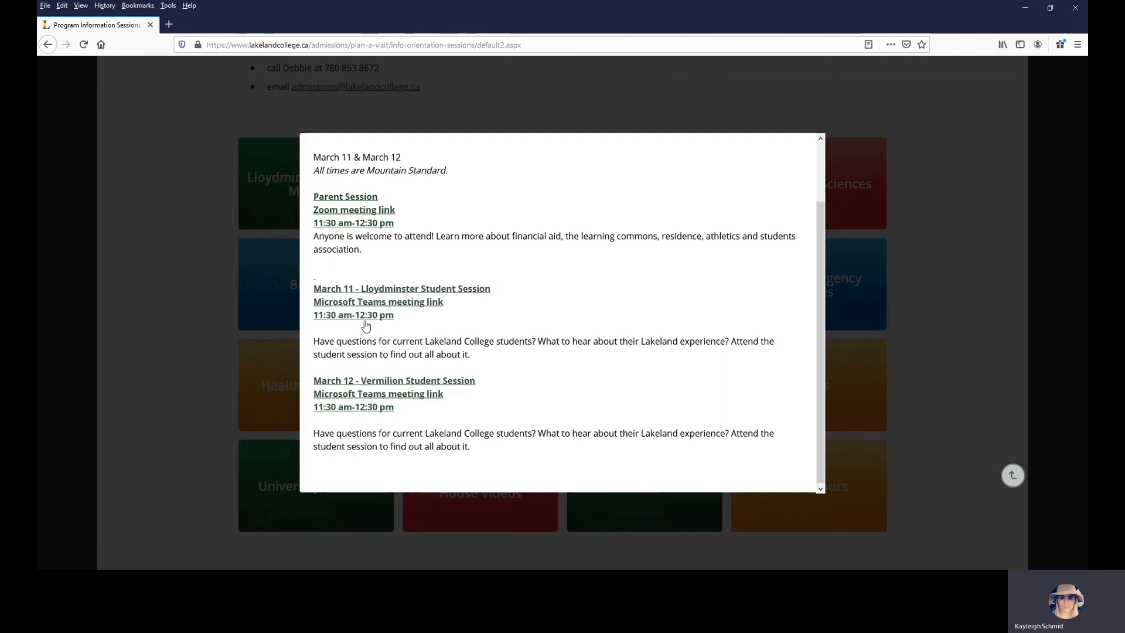
{"action": "mouse_move", "coordinate": [378, 301]}
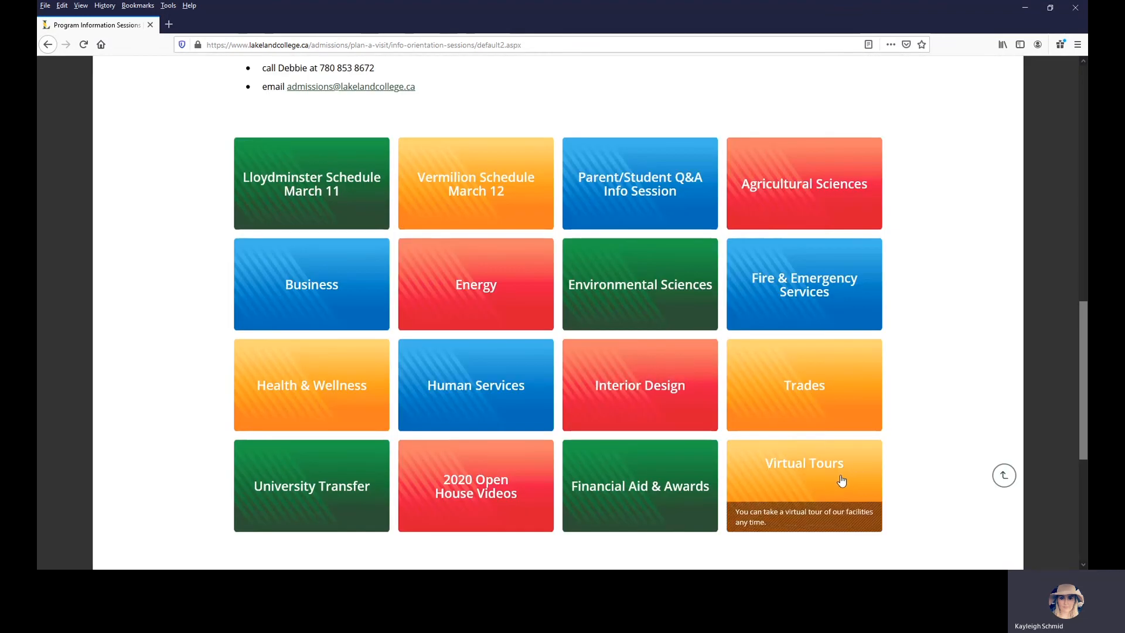
Open the Virtual Tours tile to list 360-degree campus tours and walking tour videos
{"action": "left_click", "coordinate": [803, 463]}
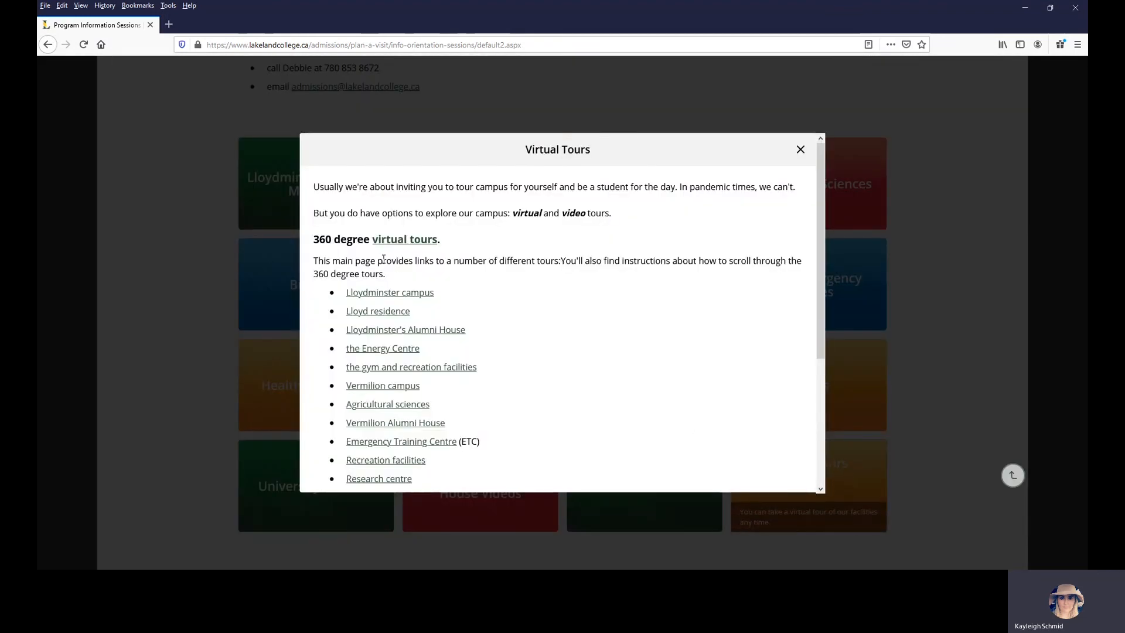
{"action": "scroll", "scroll_direction": "down", "scroll_amount": 3}
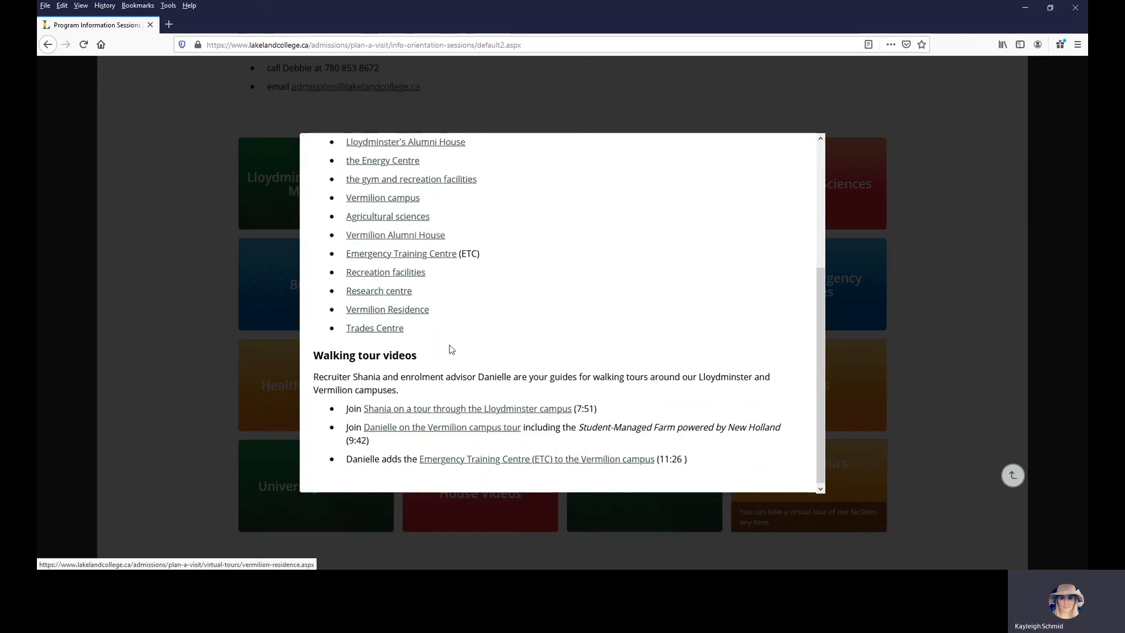
{"action": "mouse_move", "coordinate": [398, 434]}
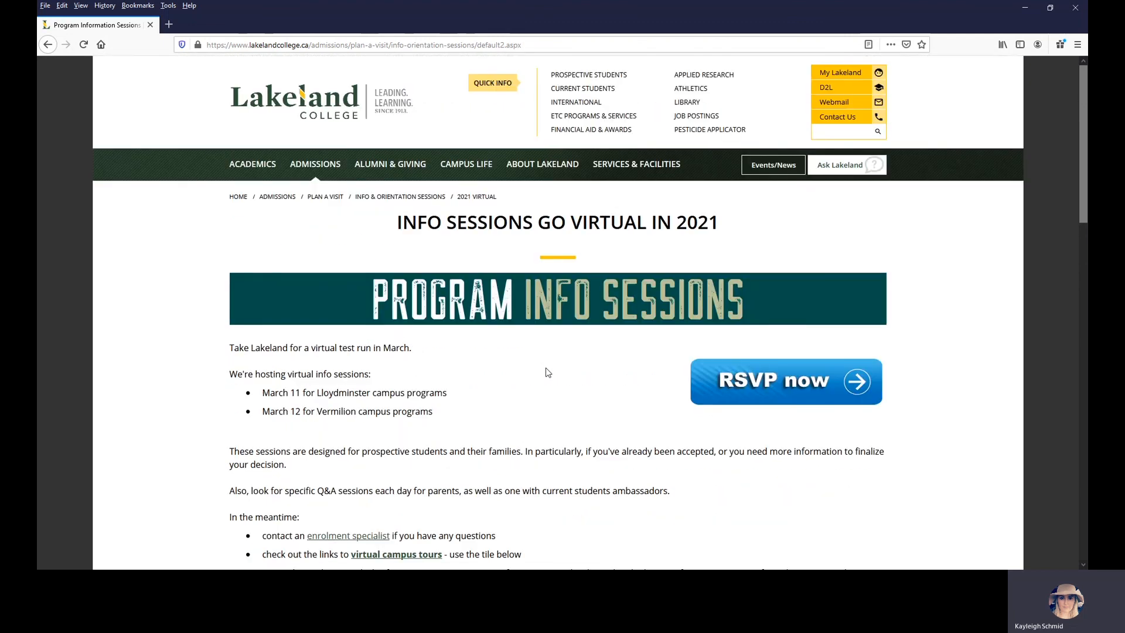
{"action": "mouse_move", "coordinate": [984, 474]}
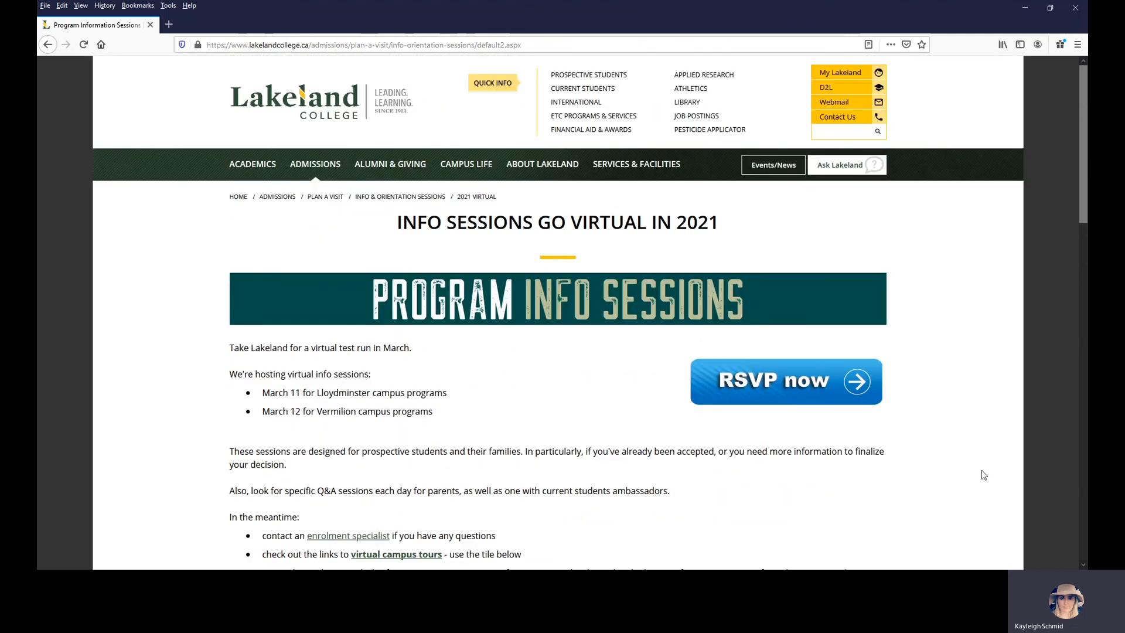